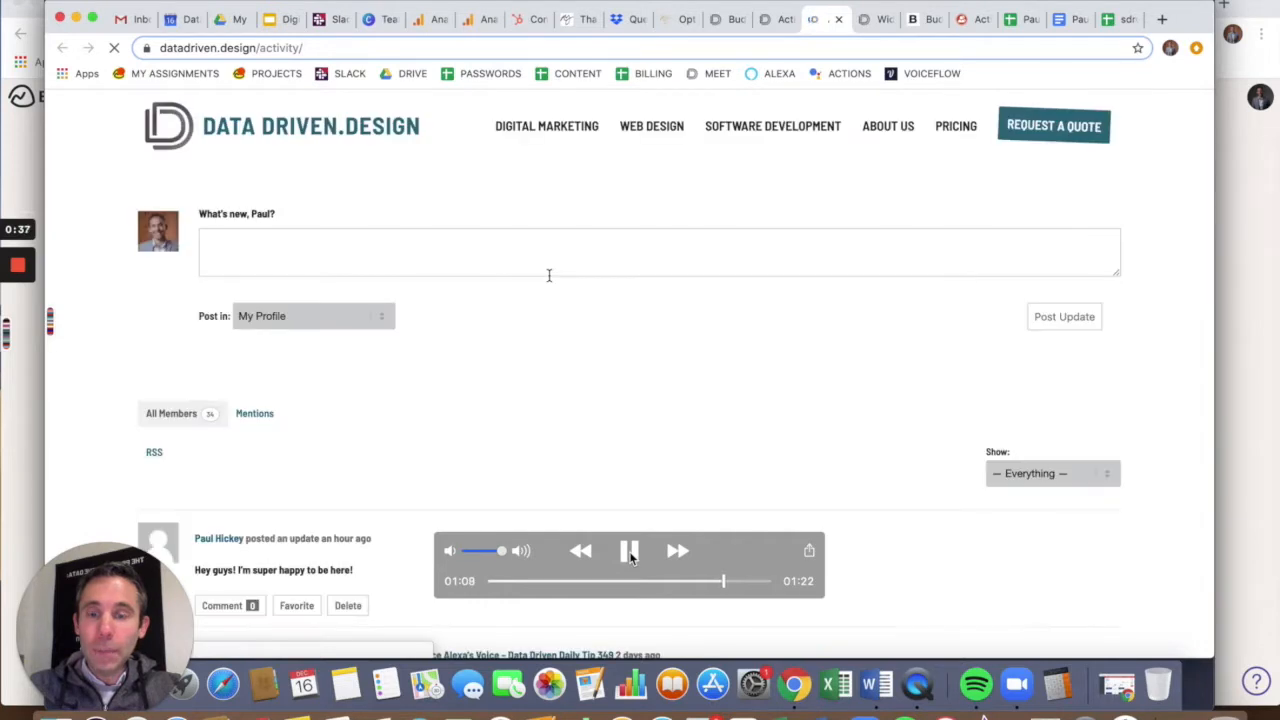
# - Review the site Activity page and go to the Members Dashboard page
pyautogui.scroll(-3)
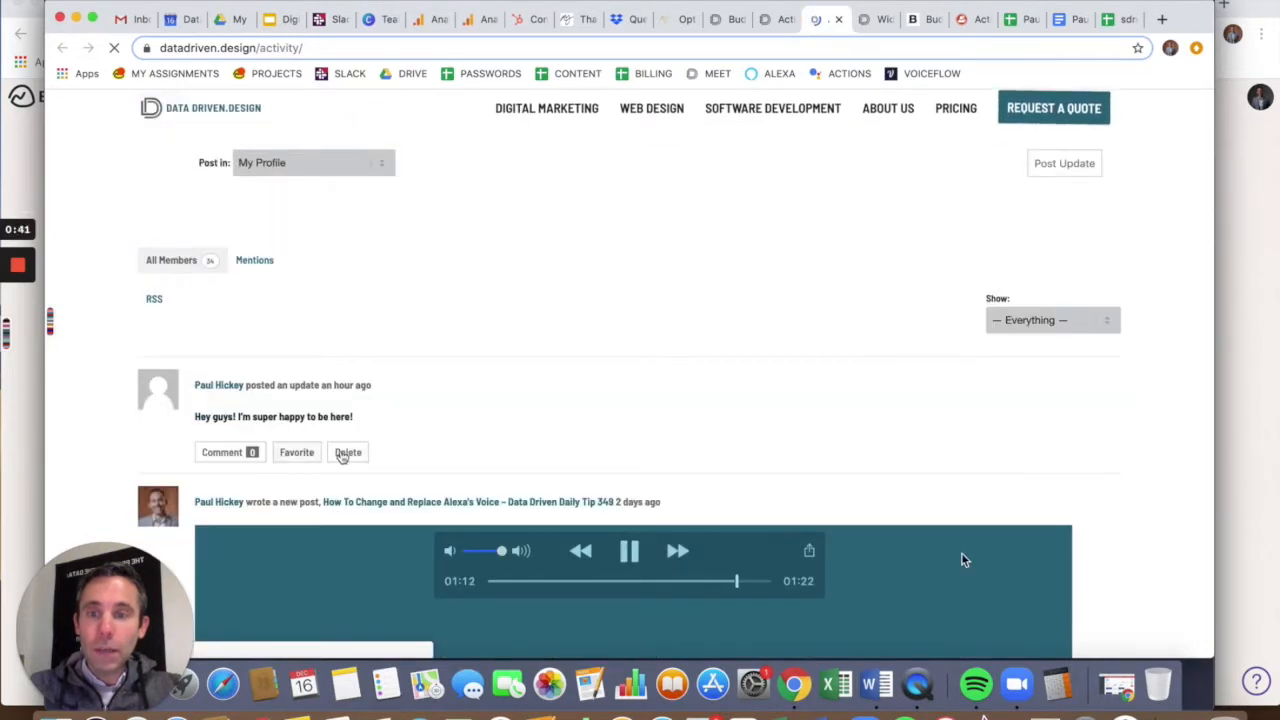
pyautogui.click(1050, 320)
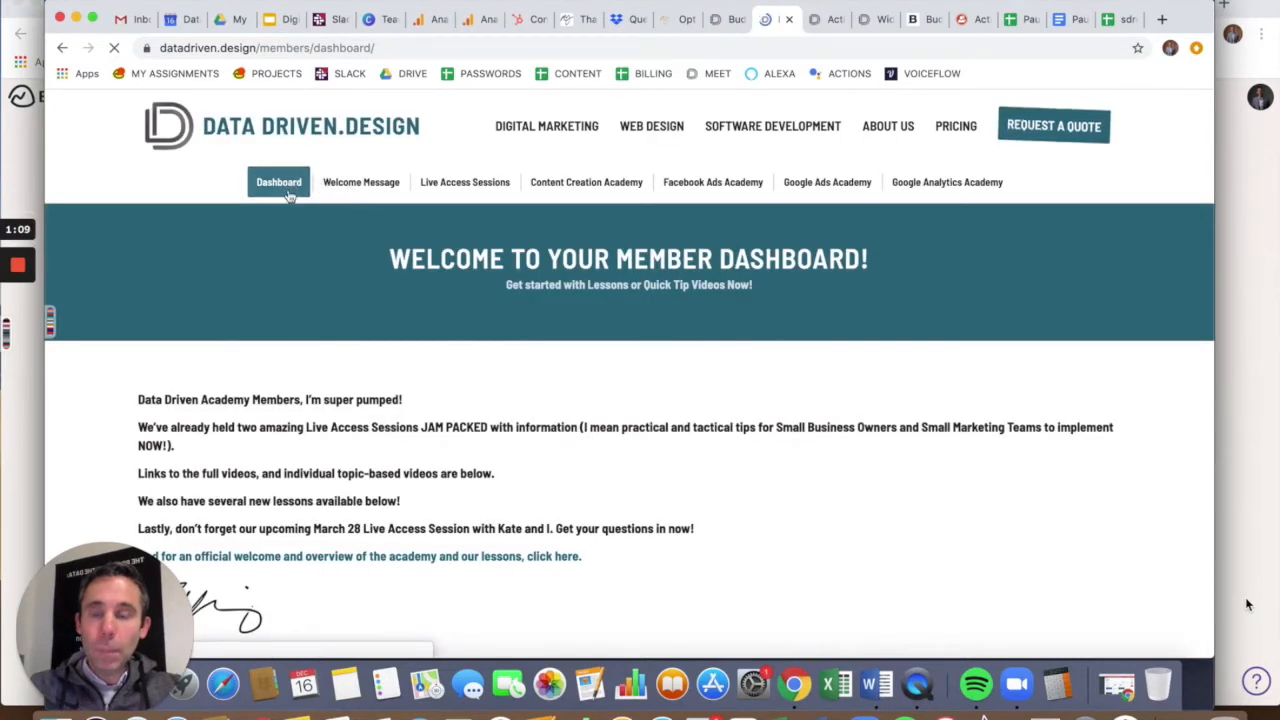
# - Go to Activity under the member Dashboard and look through the personal activity stream
pyautogui.click(278, 182)
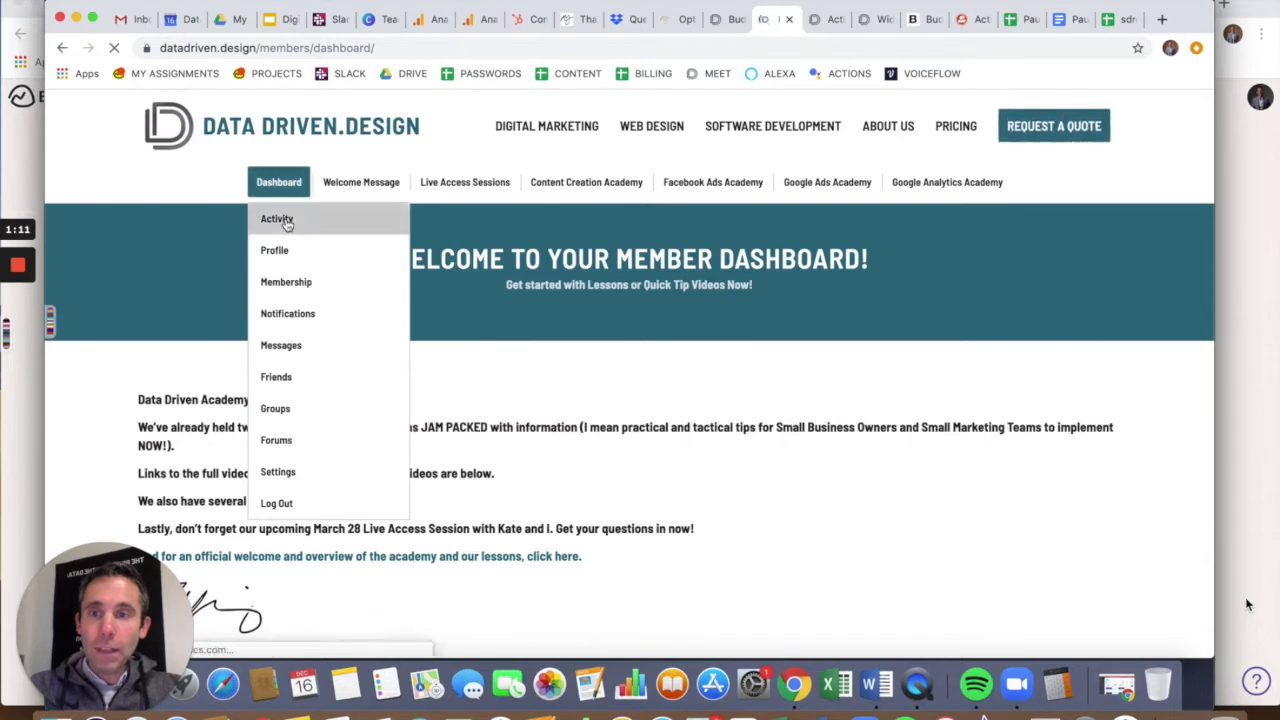
pyautogui.click(276, 218)
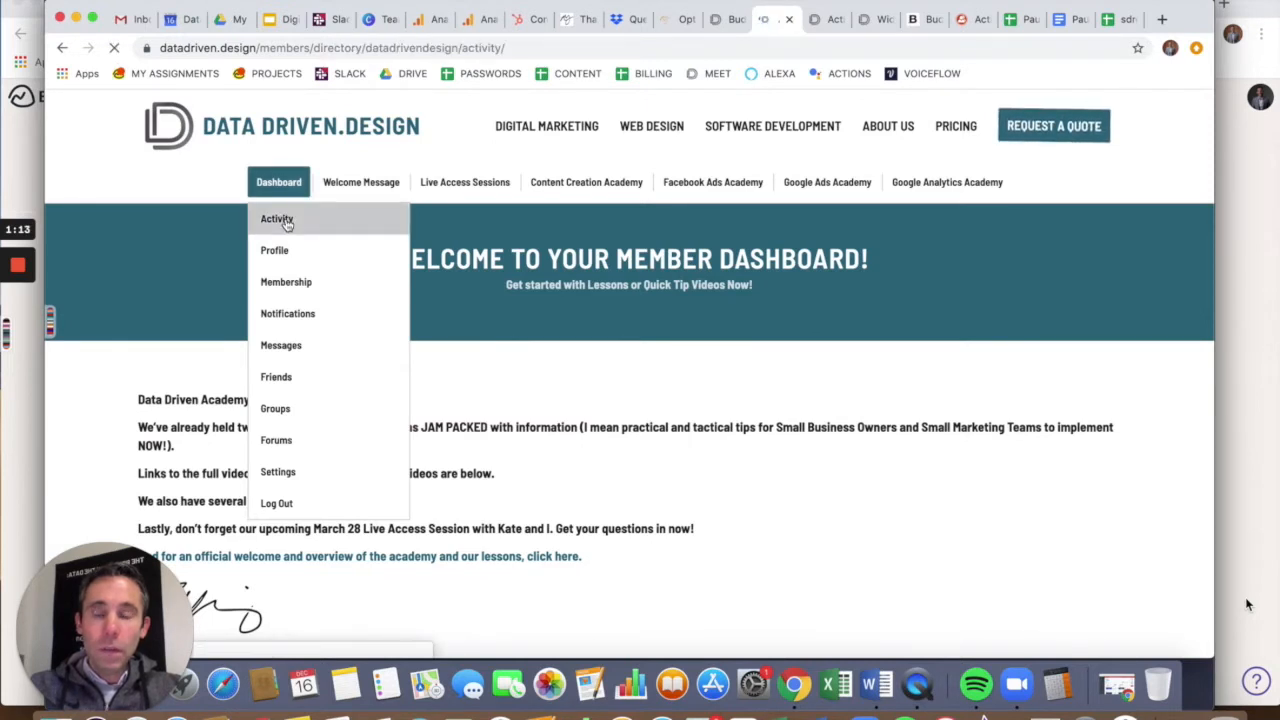
pyautogui.click(276, 218)
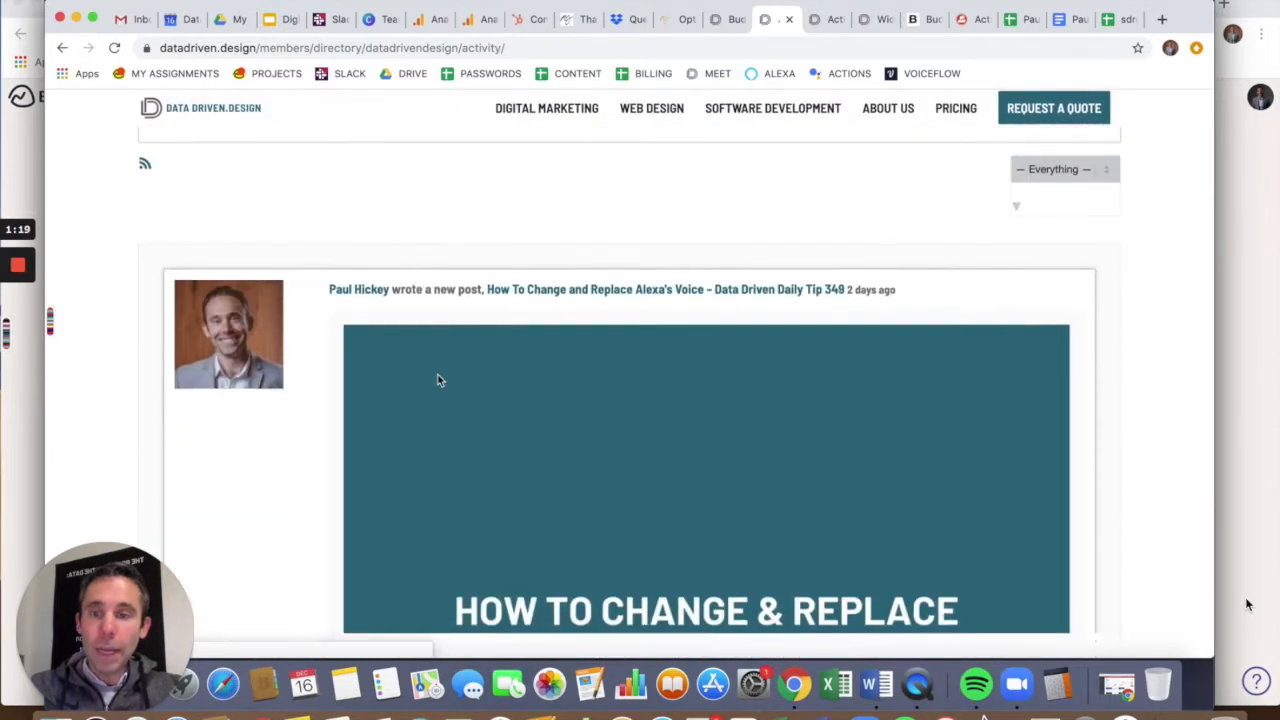
pyautogui.scroll(-3)
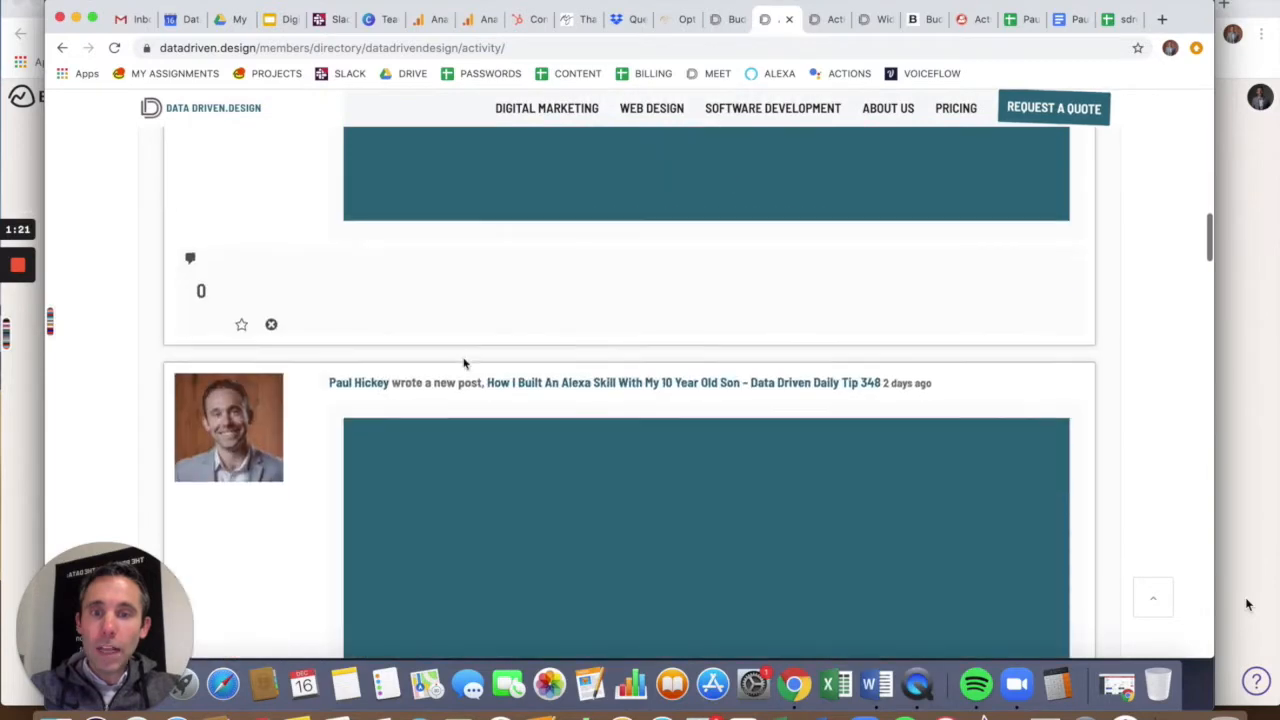
pyautogui.scroll(-3)
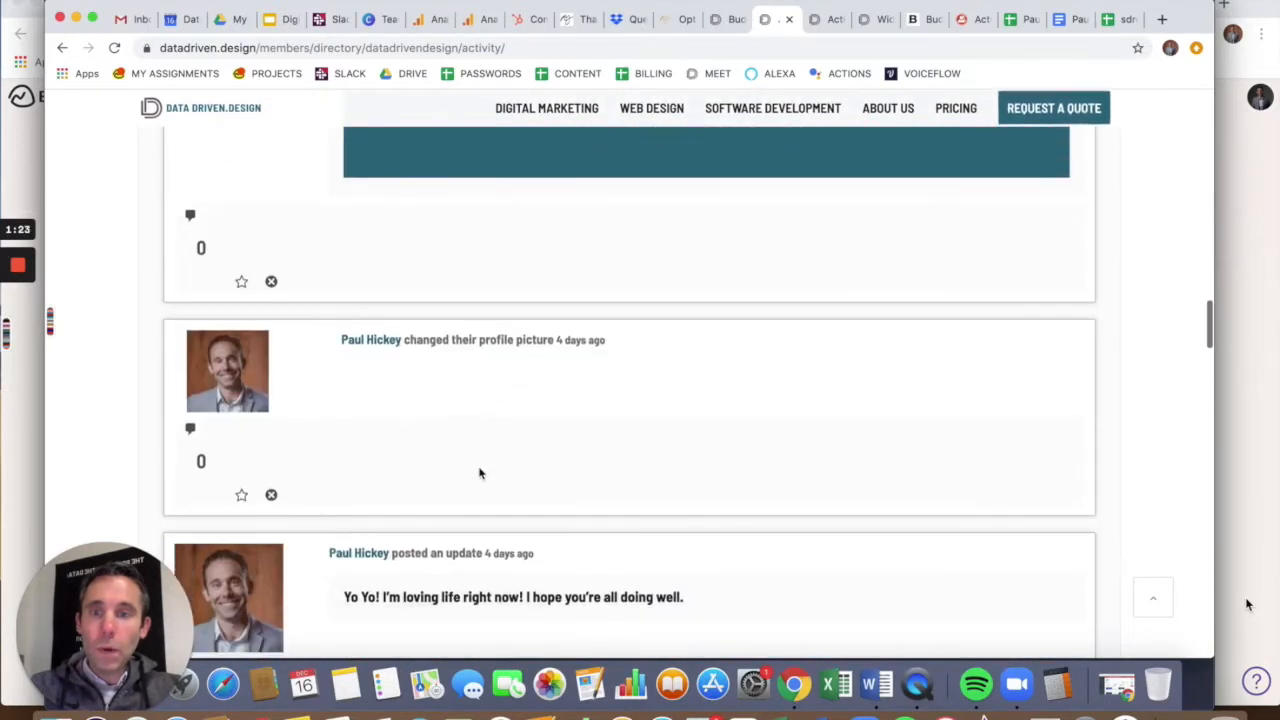
pyautogui.scroll(-3)
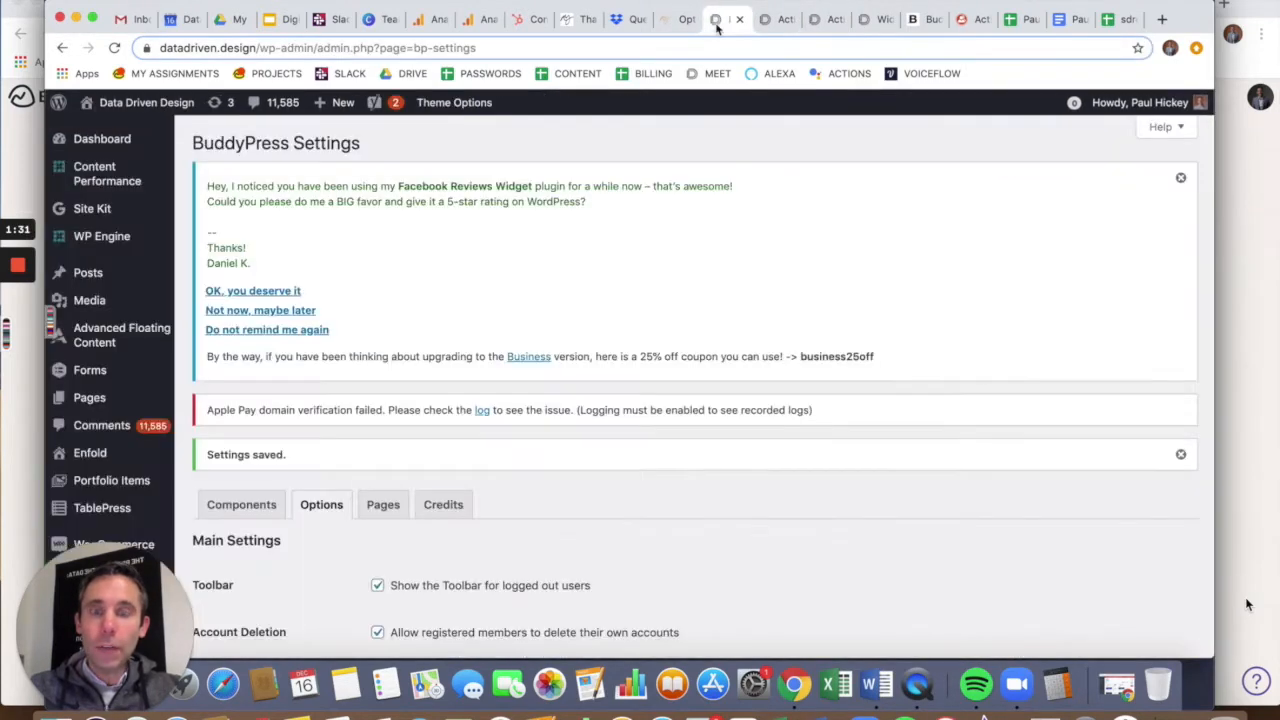
# - Reach the BuddyPress Options settings in wp-admin, down to the Template Pack field (currently BuddyPress Nouveau)
pyautogui.scroll(-3)
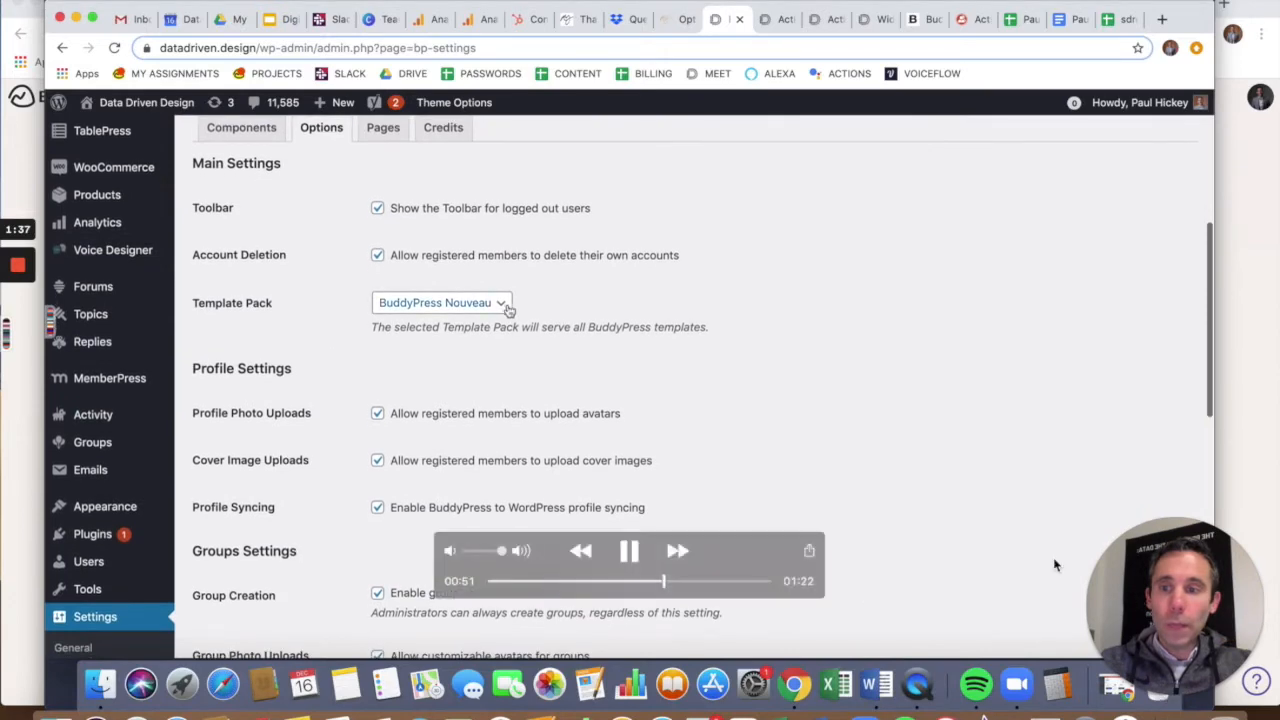
pyautogui.click(442, 302)
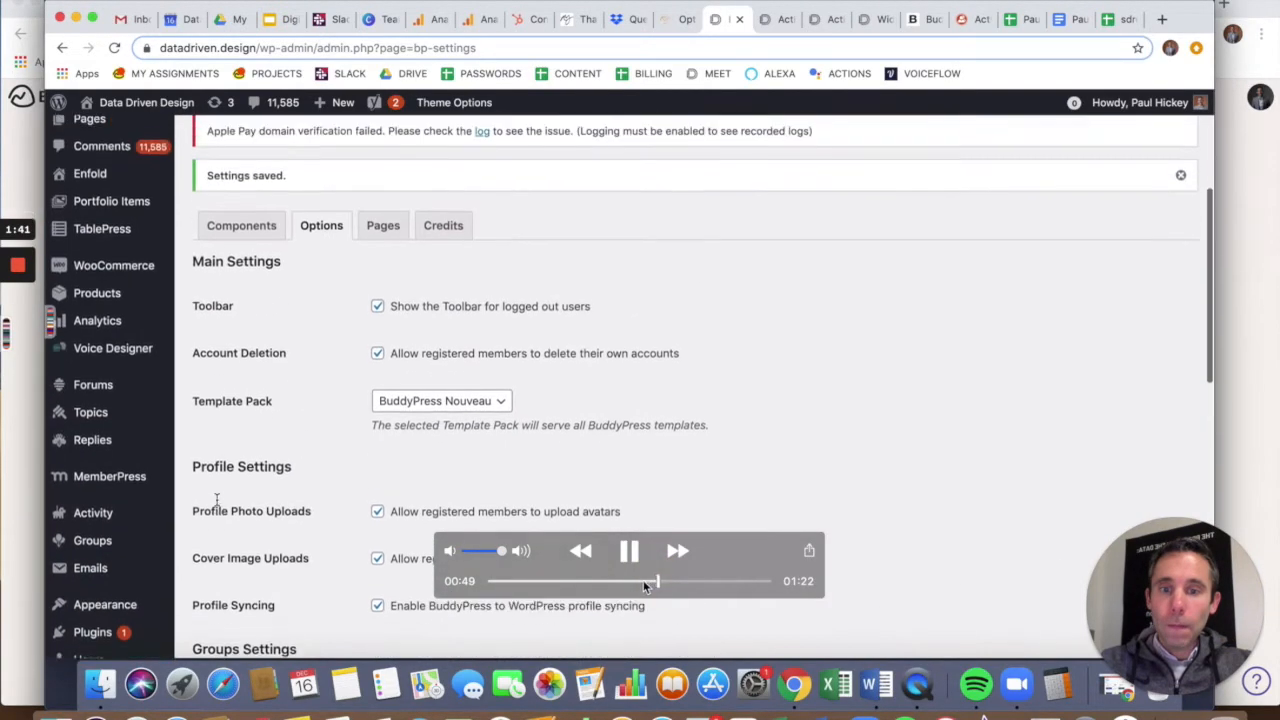
pyautogui.scroll(-3)
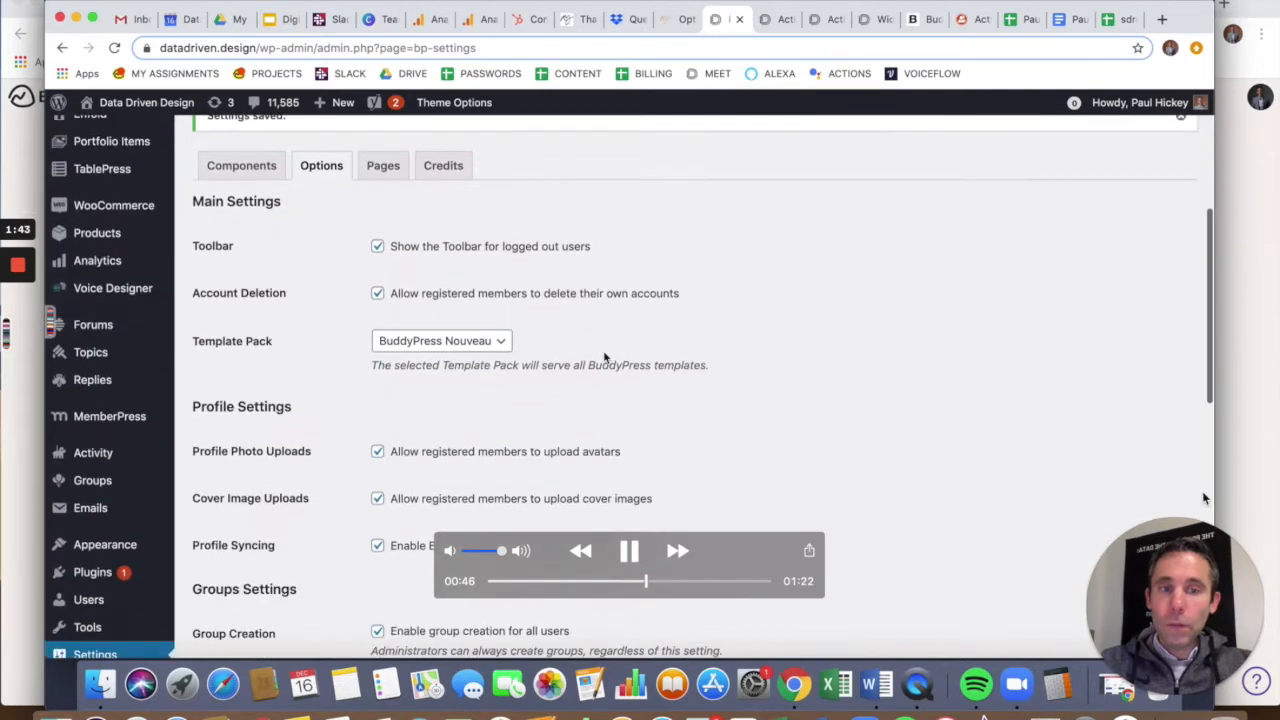
pyautogui.scroll(-3)
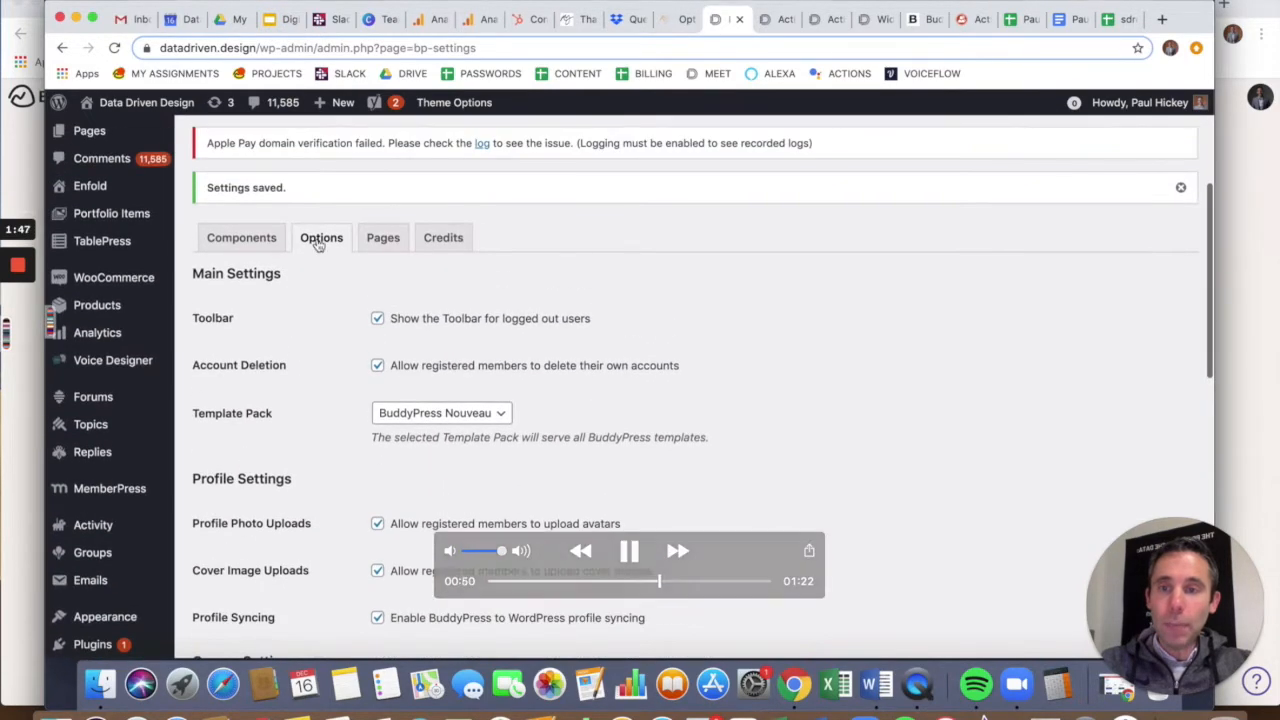
# - Change the Template Pack to BuddyPress Legacy and save the BuddyPress settings
pyautogui.click(440, 412)
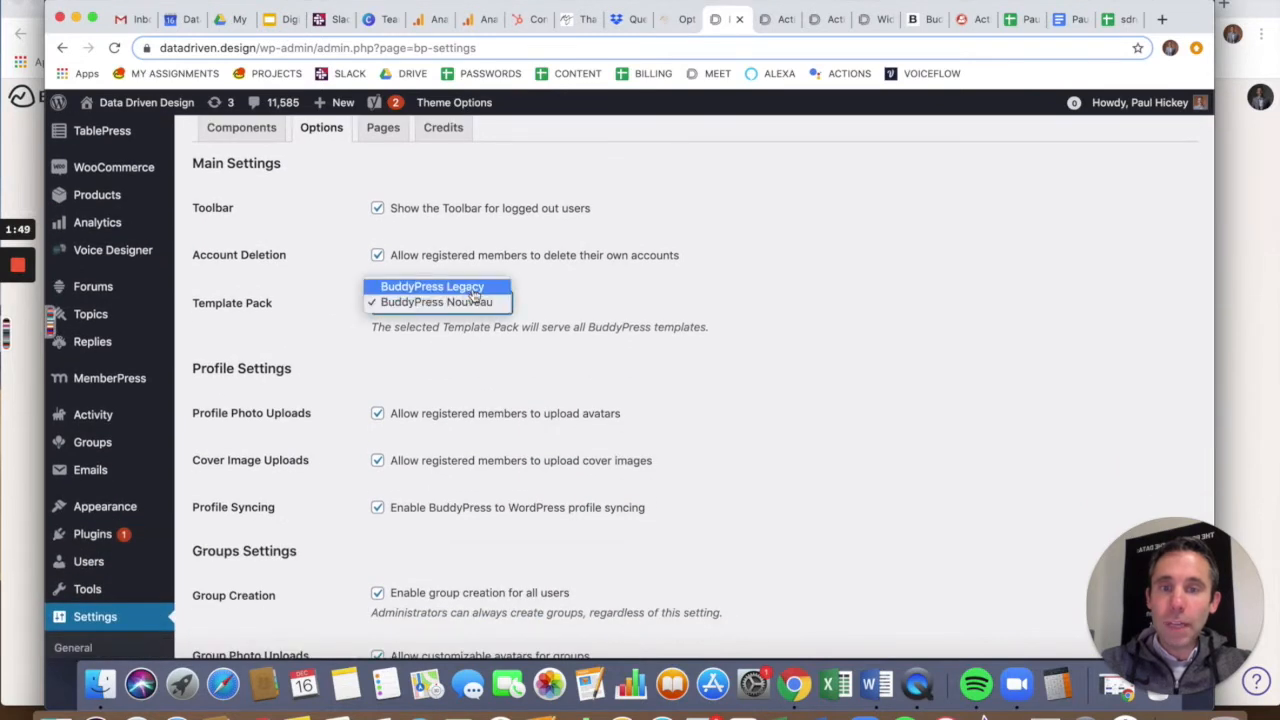
pyautogui.click(432, 286)
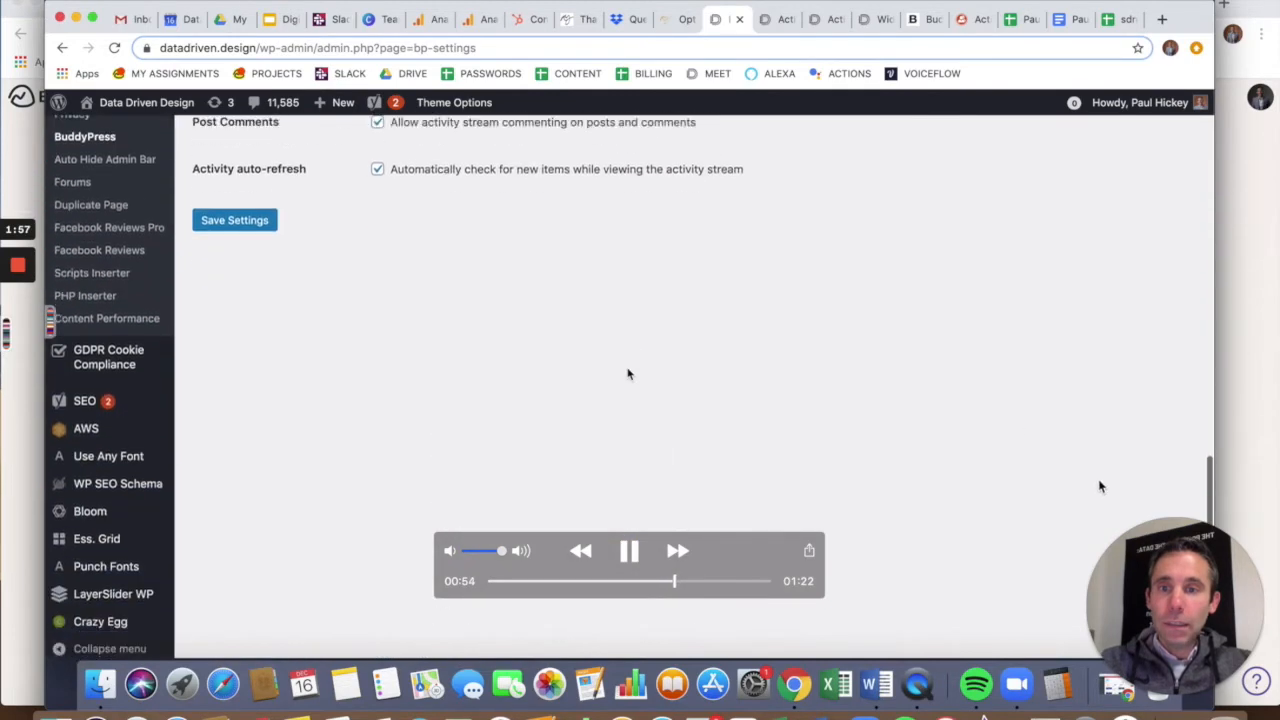
pyautogui.click(234, 204)
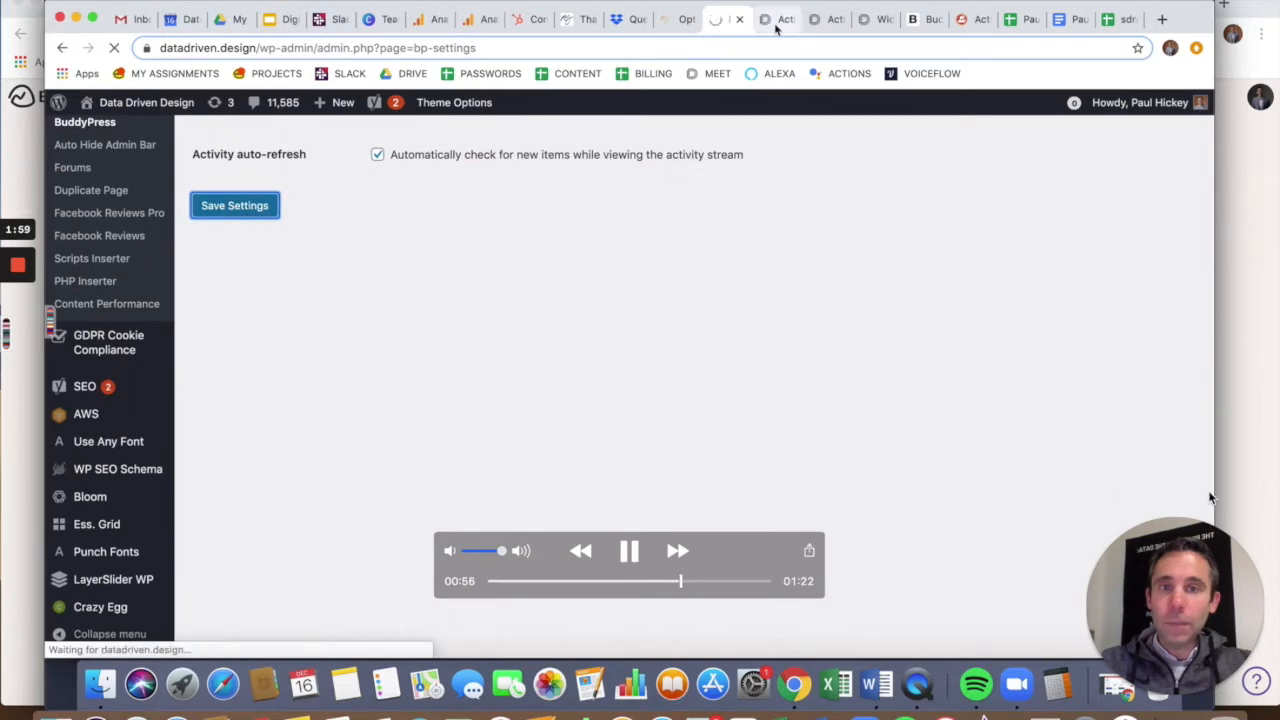